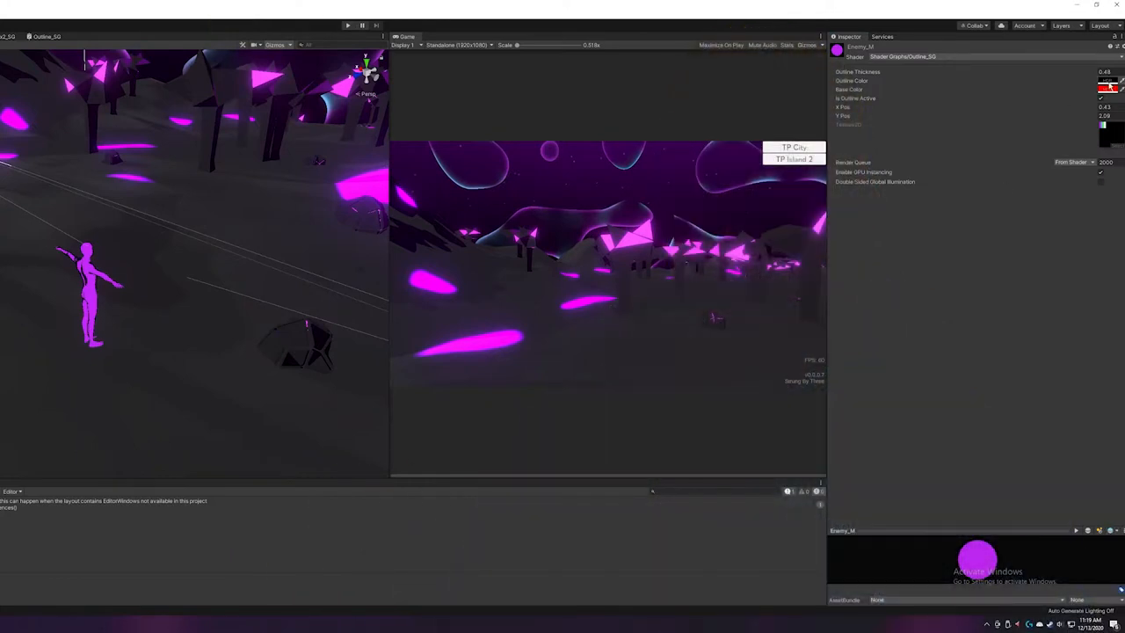
Show the player's blend tree with its Idle and Walking motions in the Inspector
left_click(1104, 91)
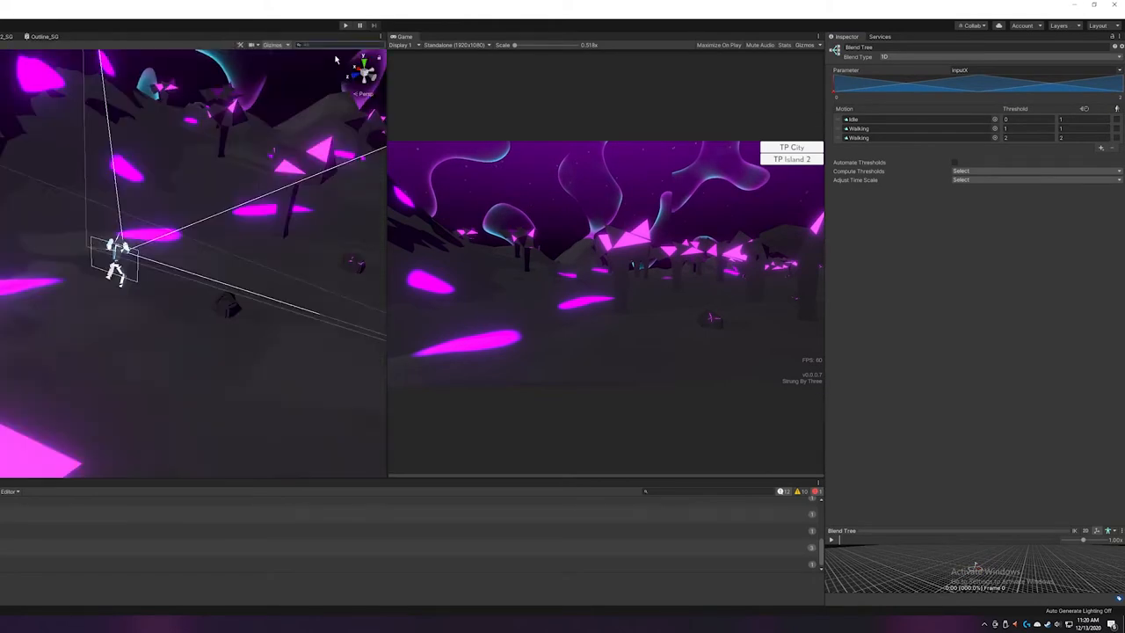
left_click(341, 21)
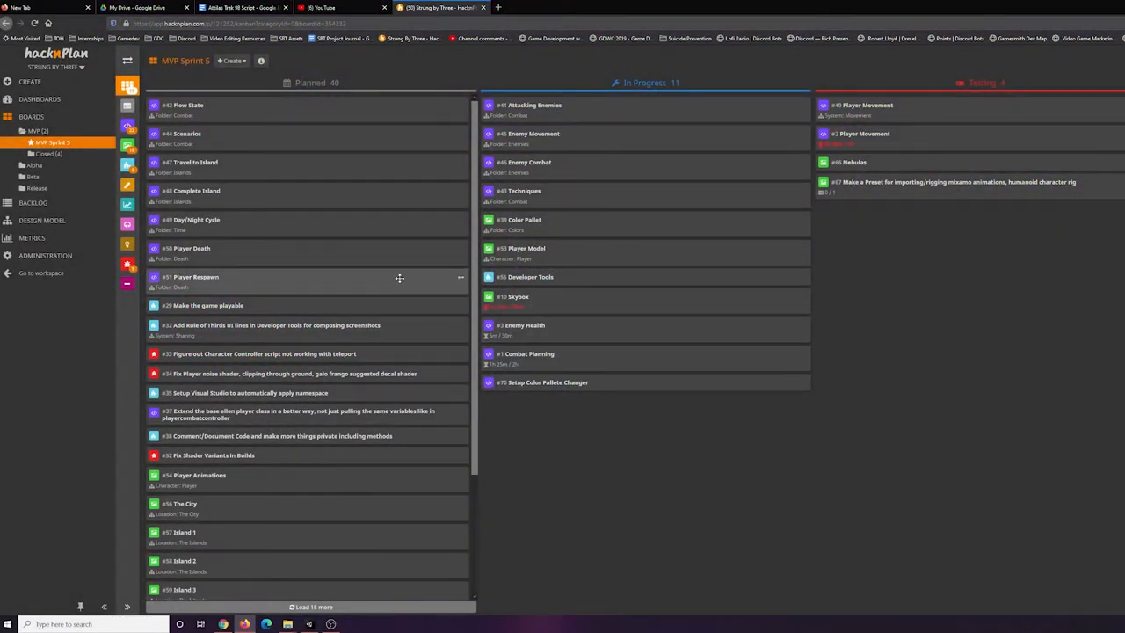
scroll("down", 3)
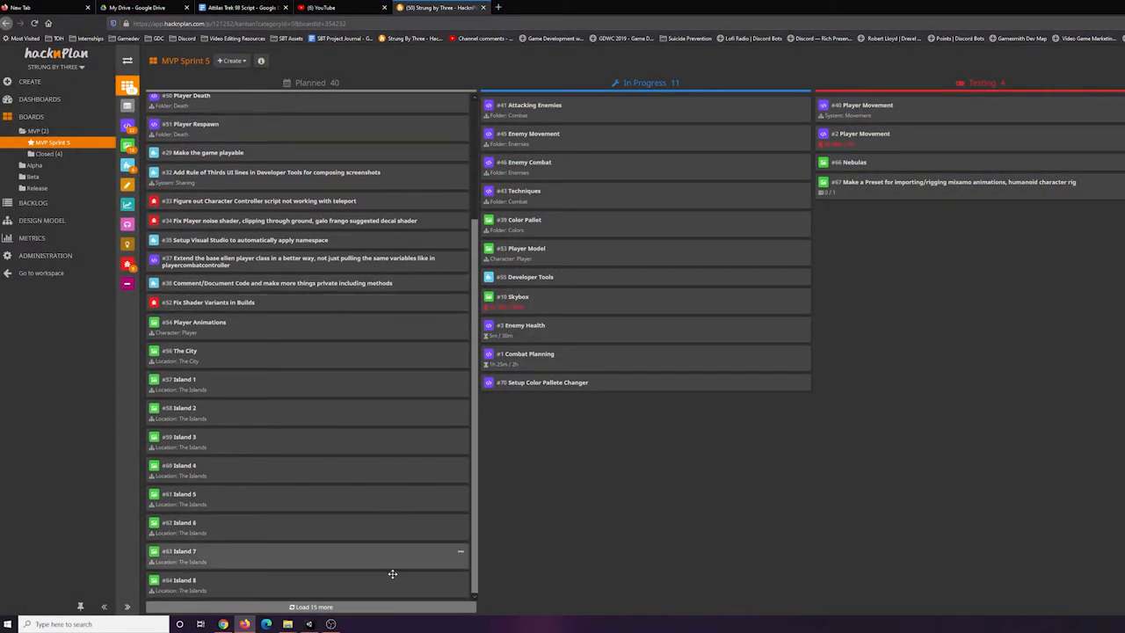
scroll("down", 3)
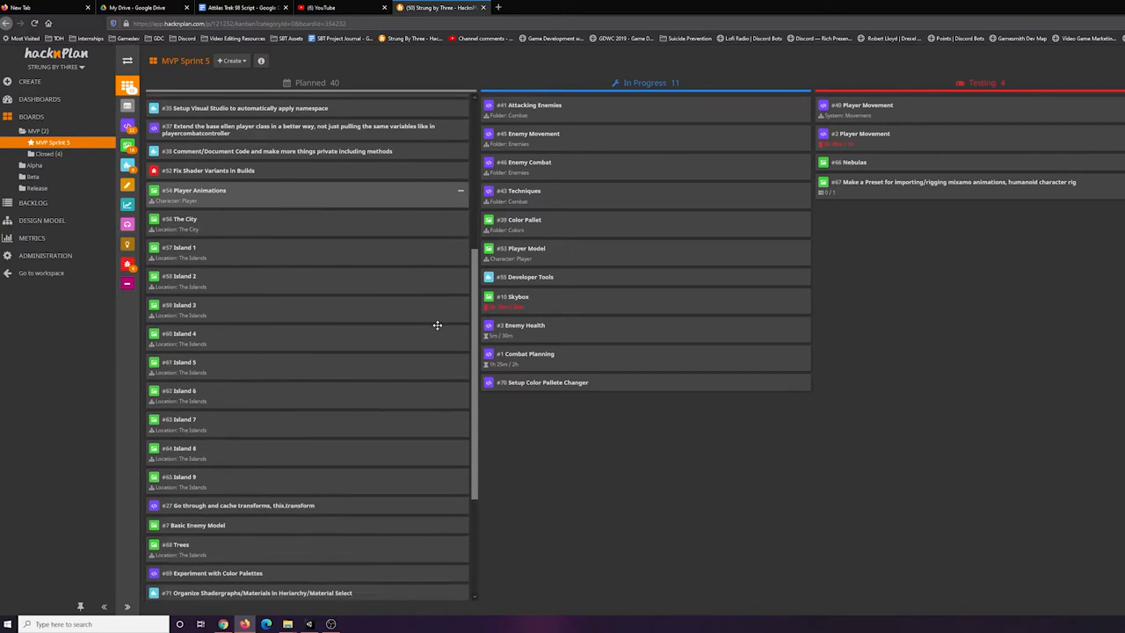
scroll("down", 3)
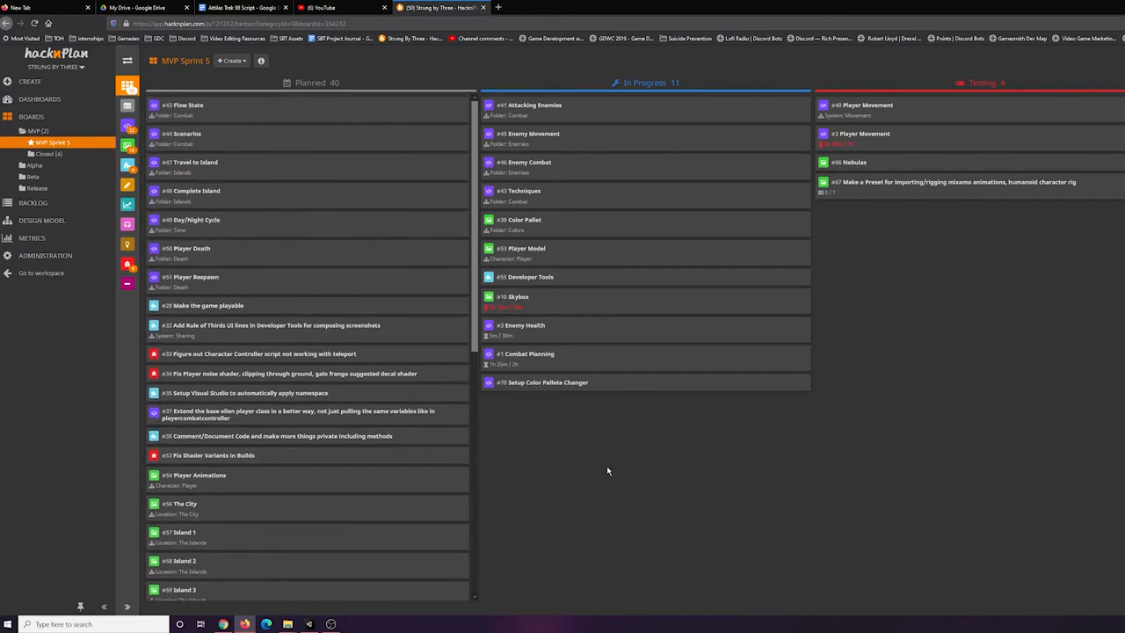
mouse_move(1034, 460)
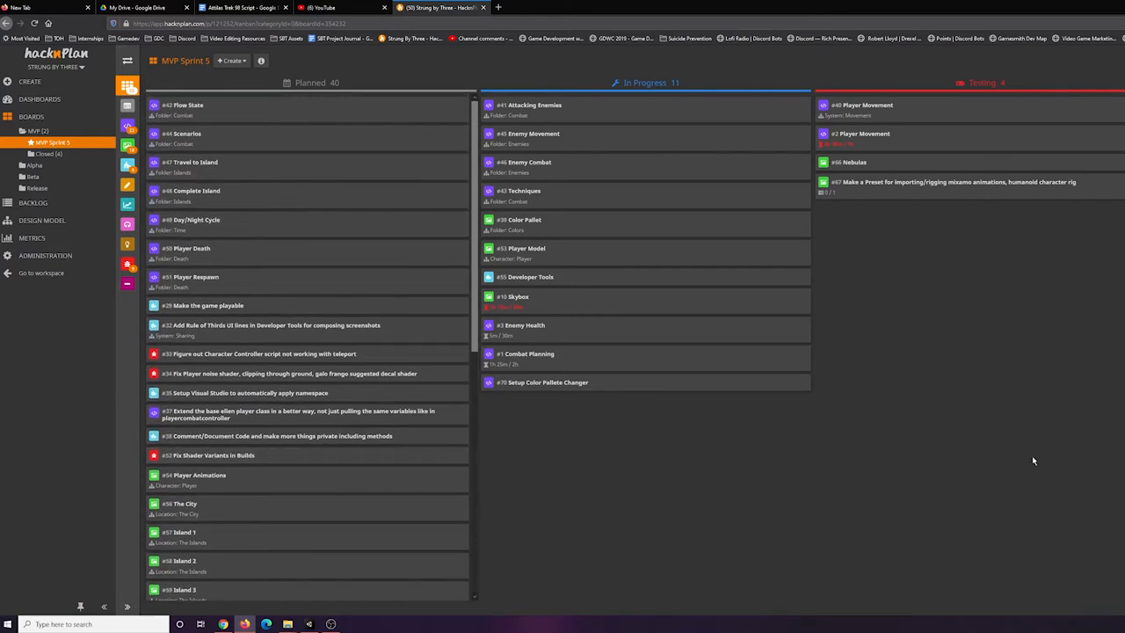